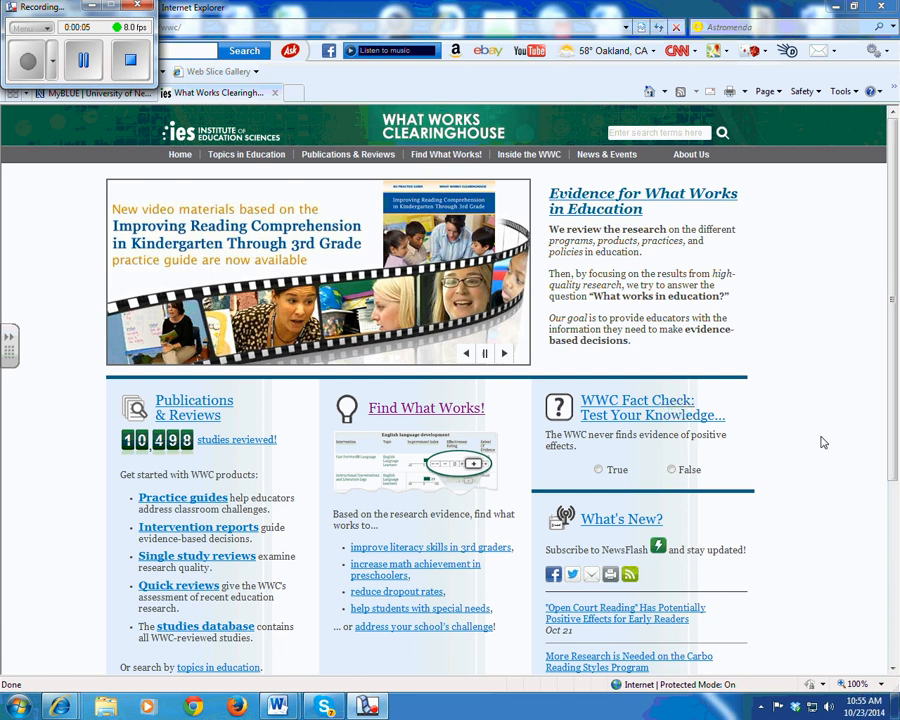
mouse_move(818, 440)
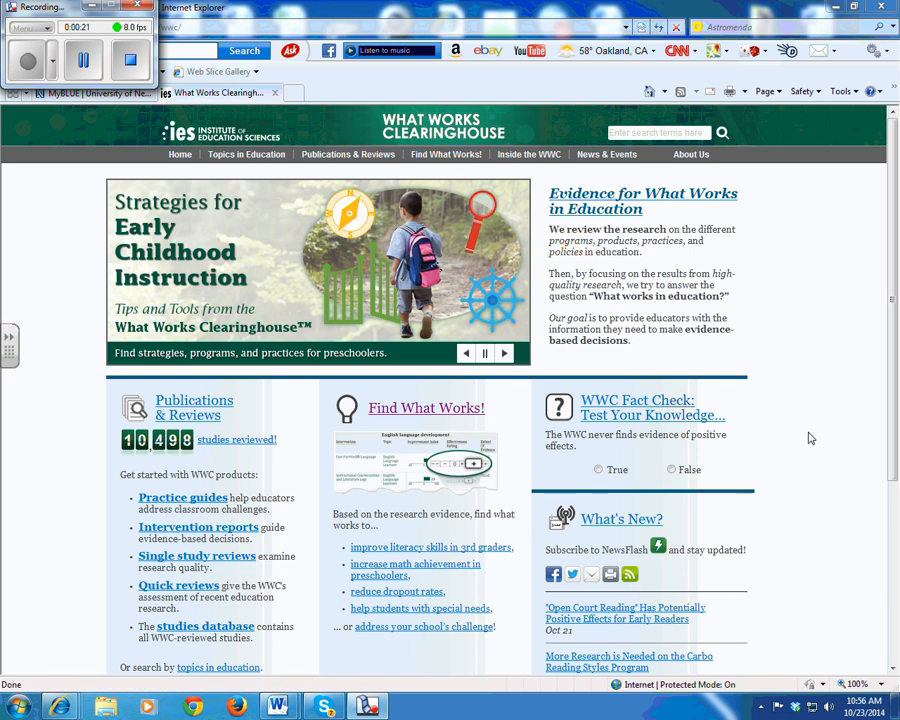
mouse_move(446, 154)
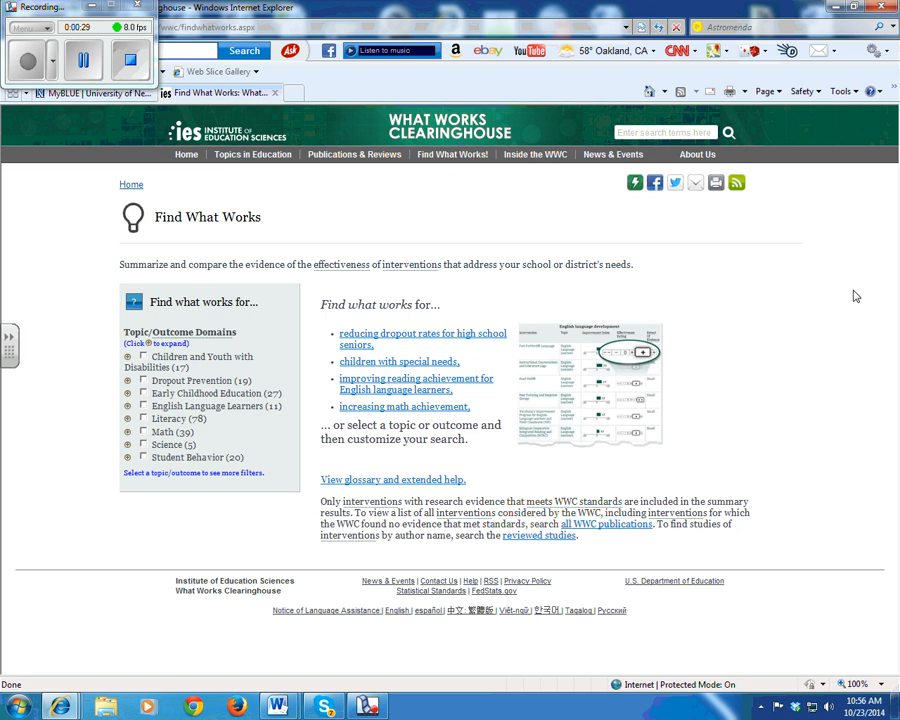
mouse_move(218, 514)
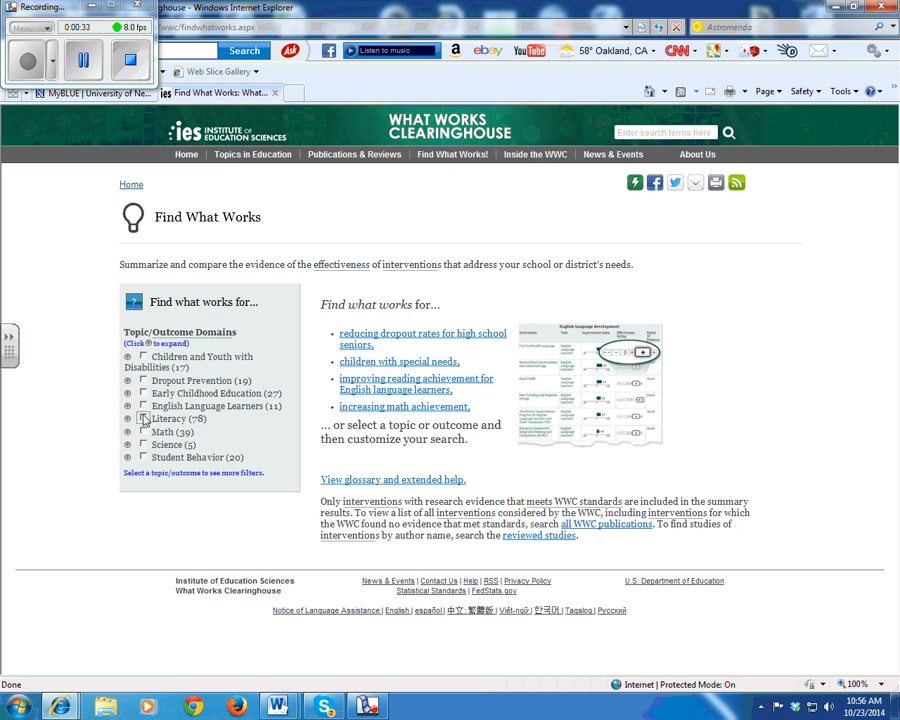
Filter Find What Works results to the Literacy domain, returning 78 interventions.
left_click(144, 418)
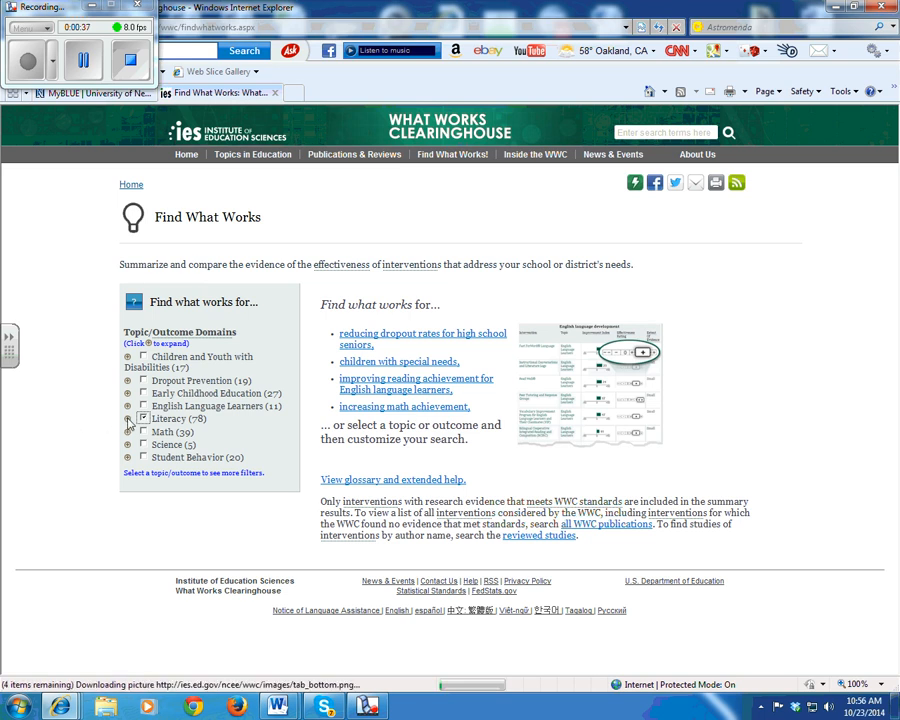
left_click(144, 420)
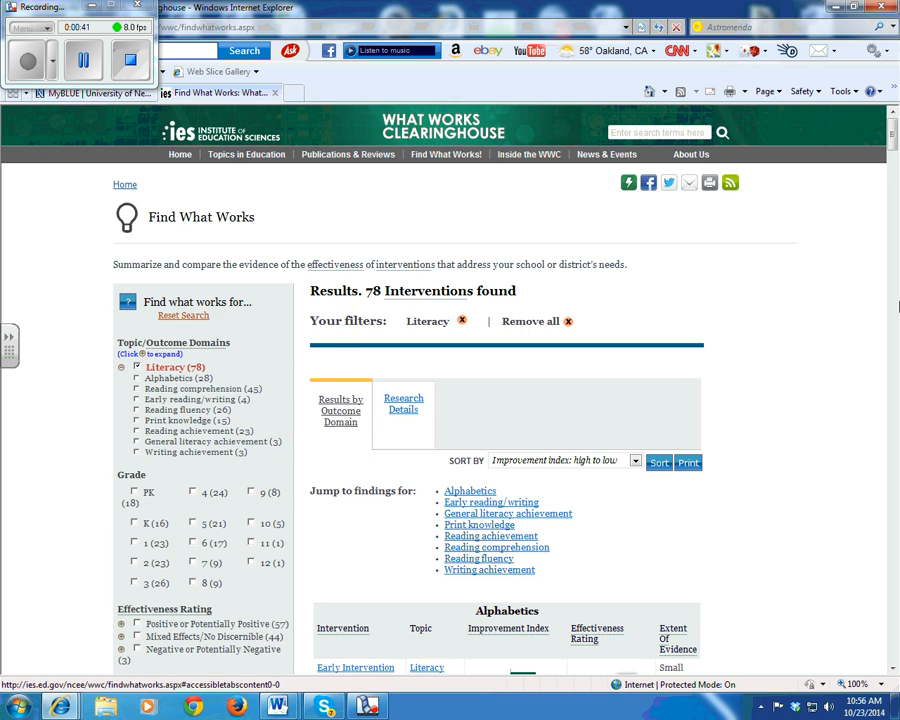
Limit Literacy results to Grade 1 and Positive or Potentially Positive ratings, leaving 20 interventions.
scroll("down", 3)
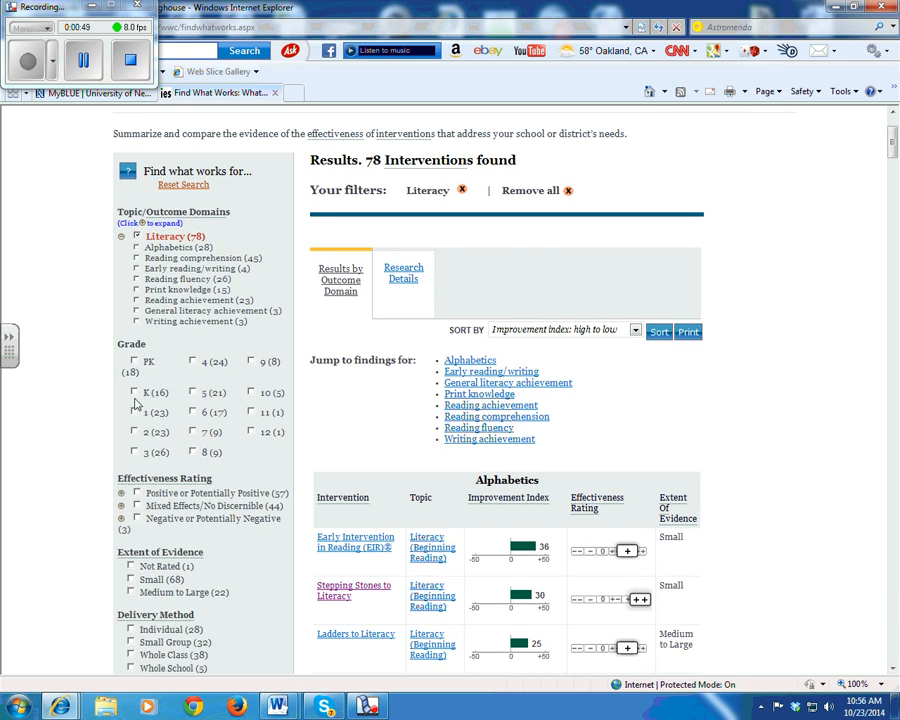
left_click(136, 412)
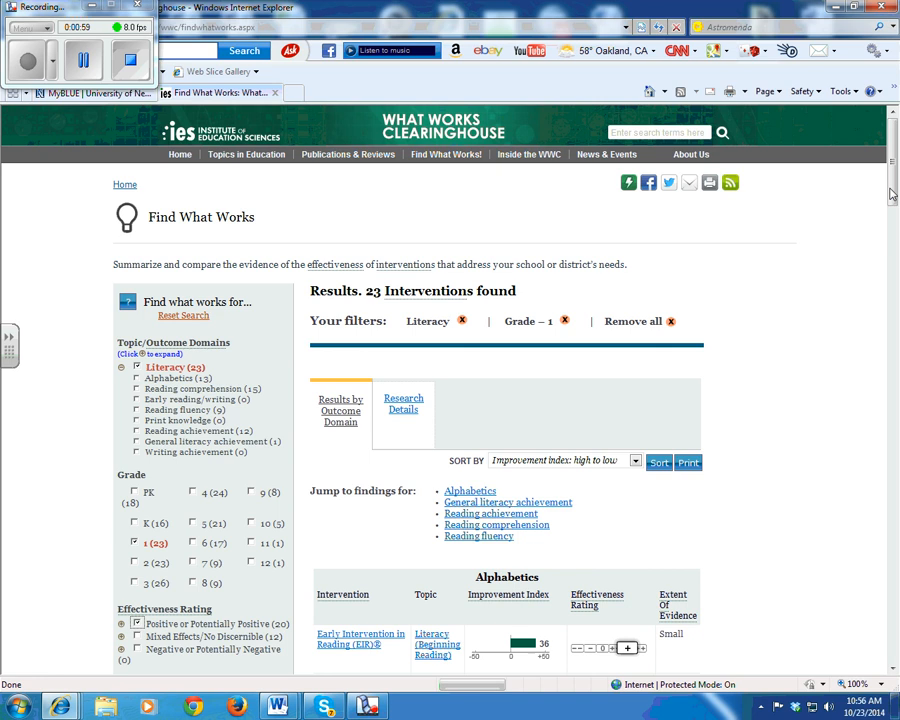
left_click(136, 624)
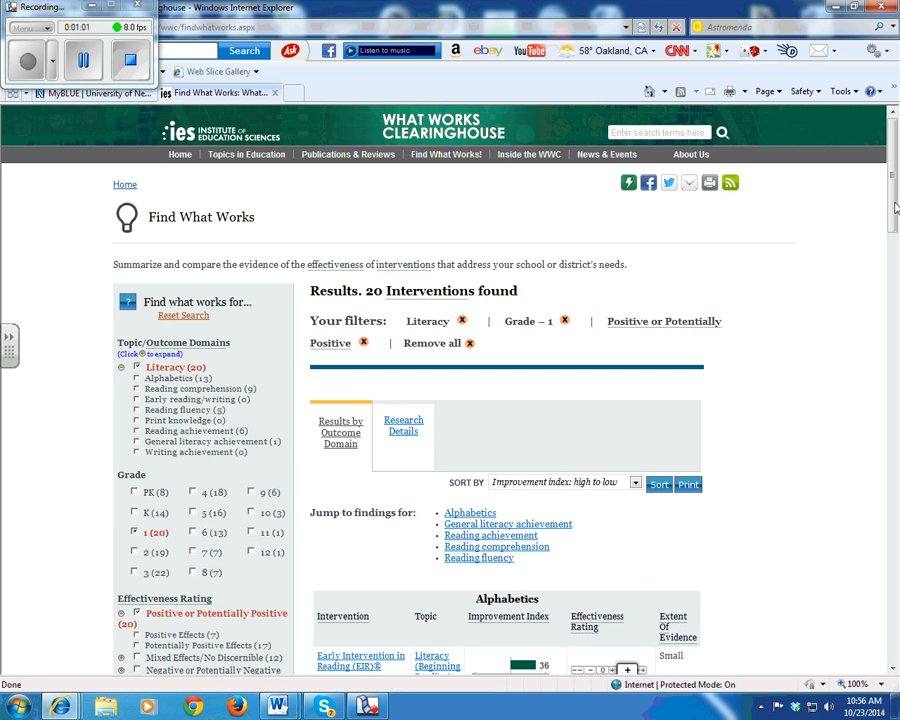
scroll("down", 3)
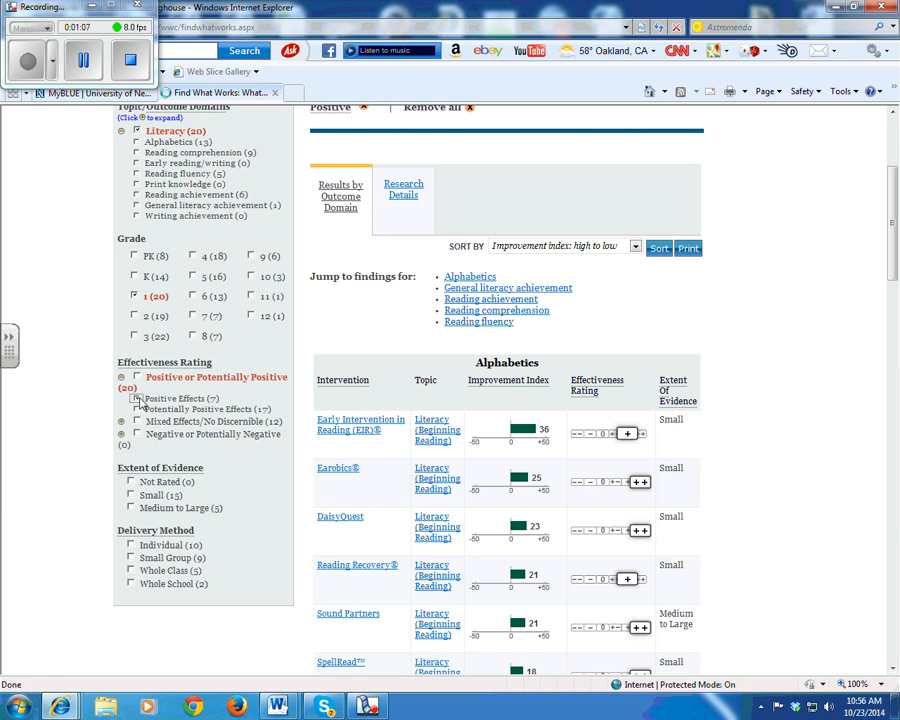
Restrict the grade 1 Literacy results to Positive Effects, leaving 7 interventions, and review them.
left_click(136, 398)
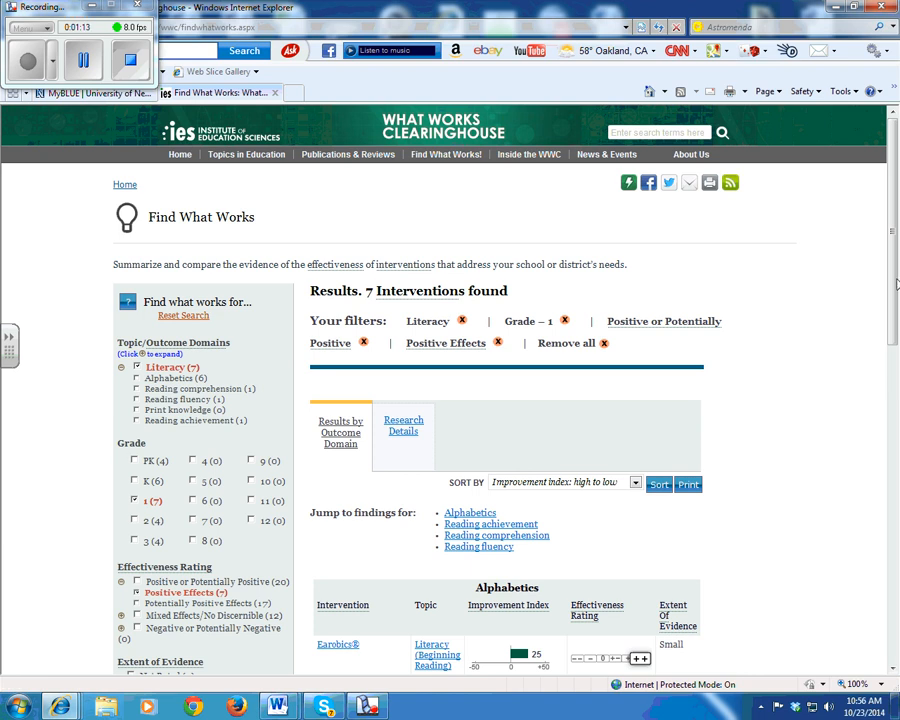
scroll("down", 3)
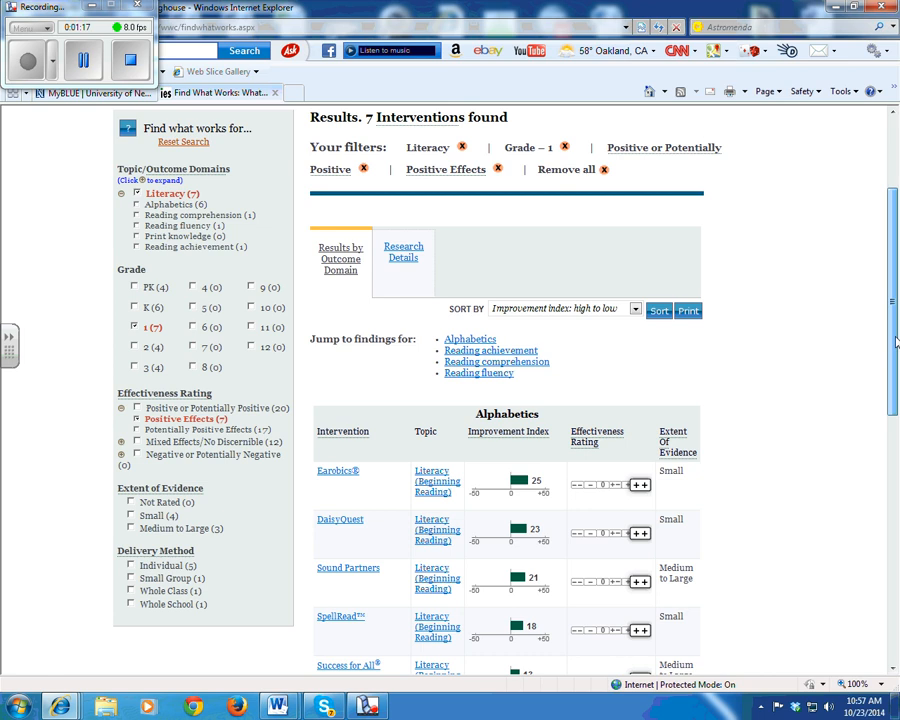
scroll("down", 3)
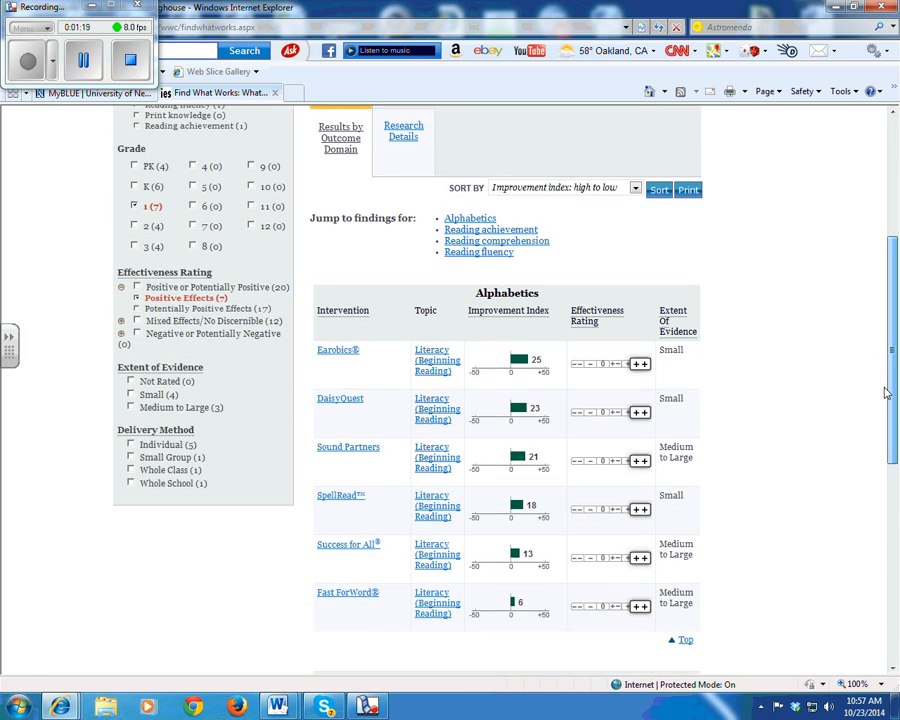
scroll("down", 3)
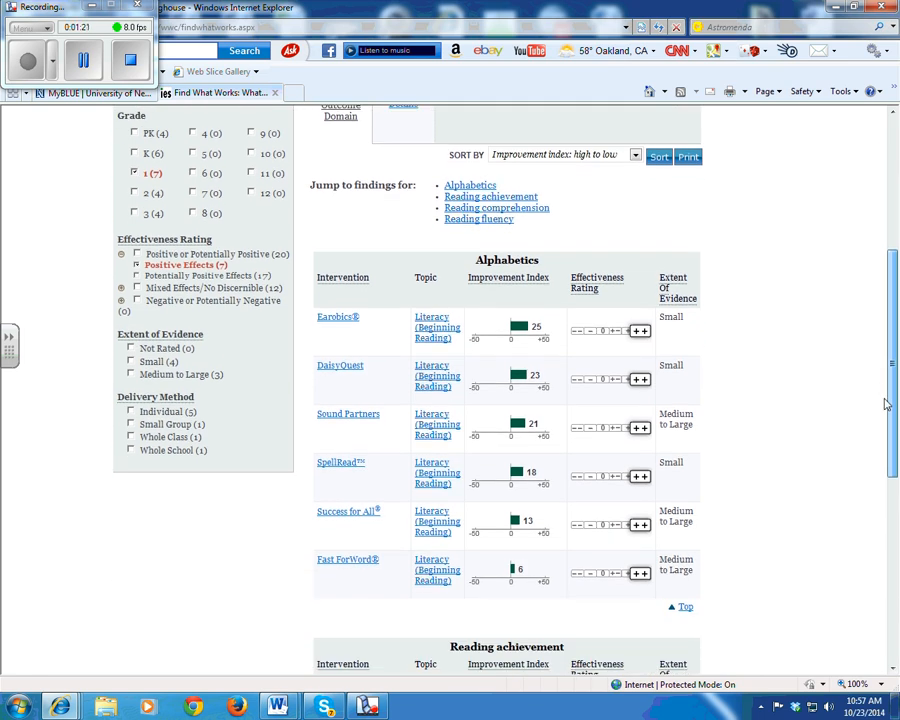
scroll("down", 3)
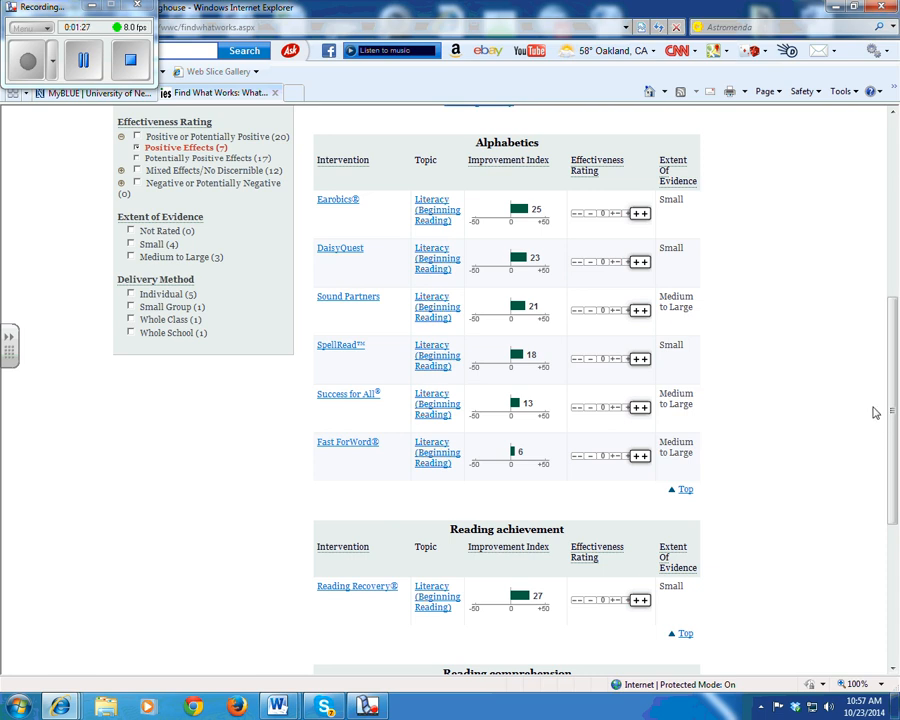
mouse_move(644, 212)
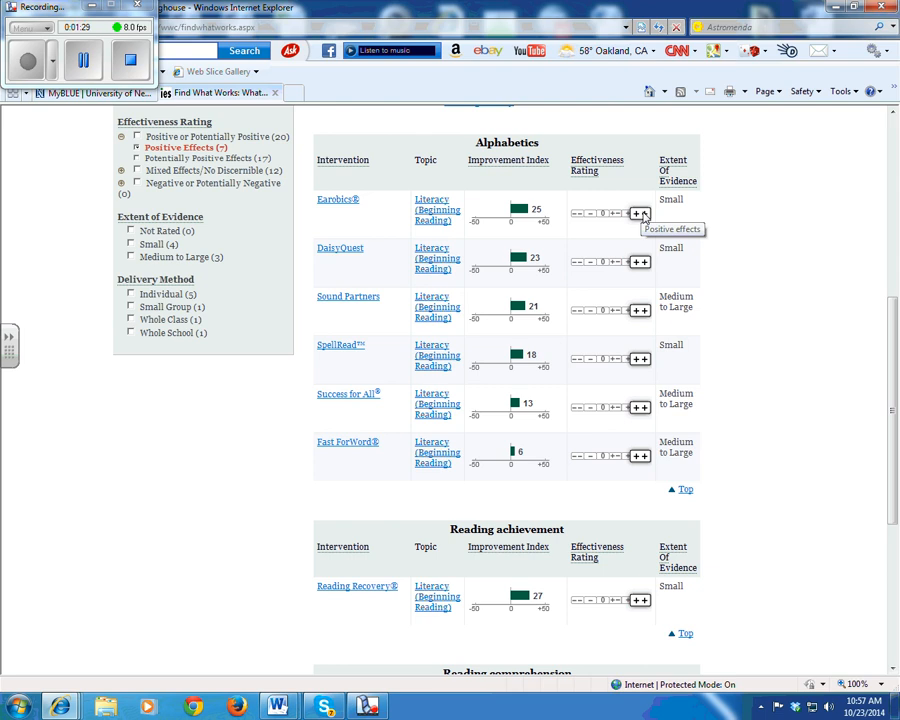
mouse_move(648, 360)
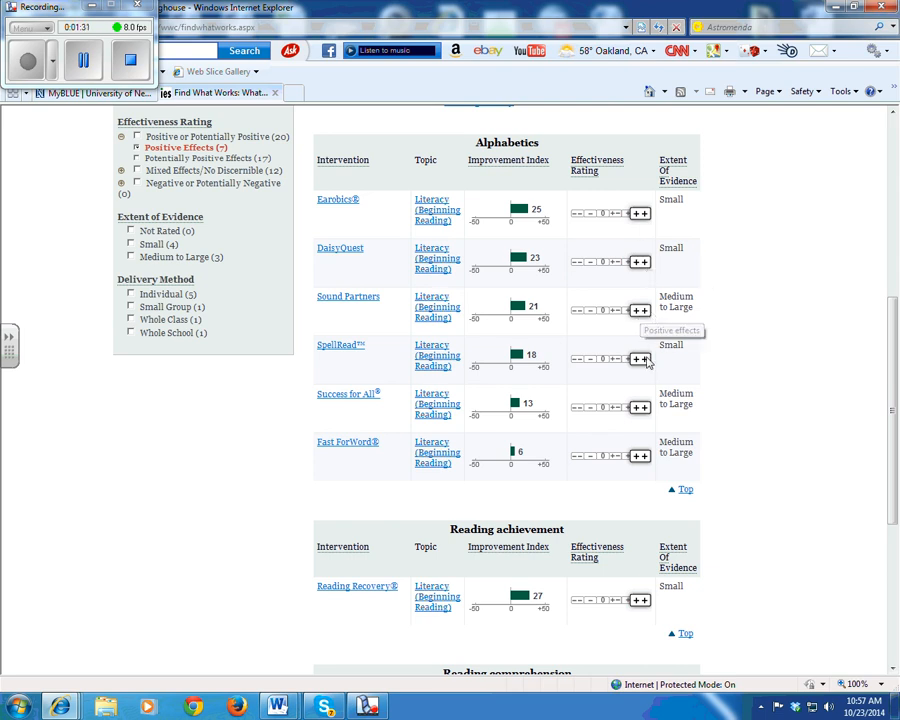
mouse_move(648, 608)
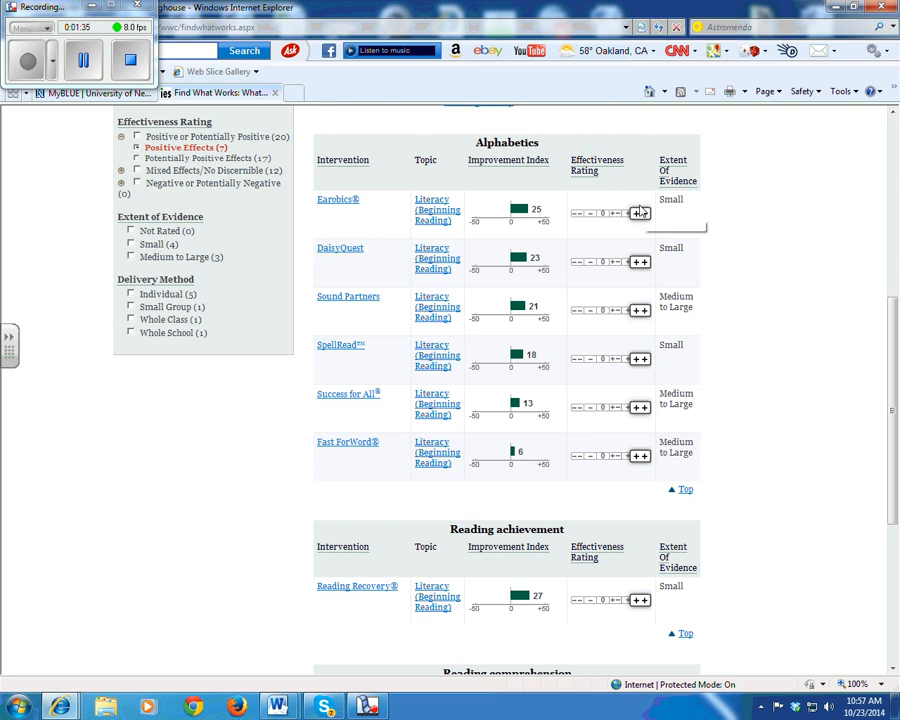
mouse_move(638, 212)
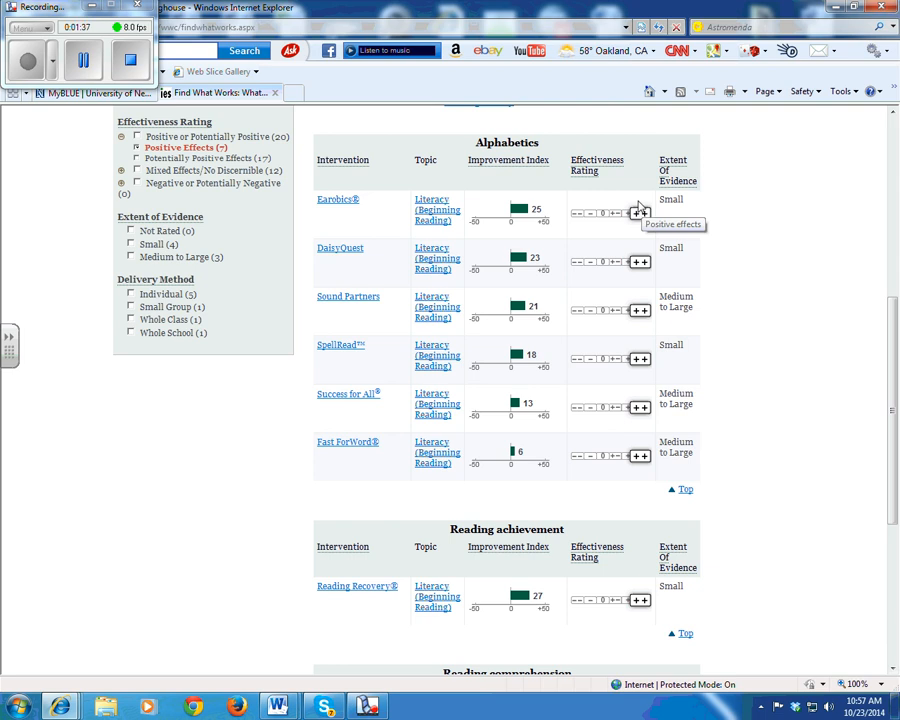
scroll("up", 3)
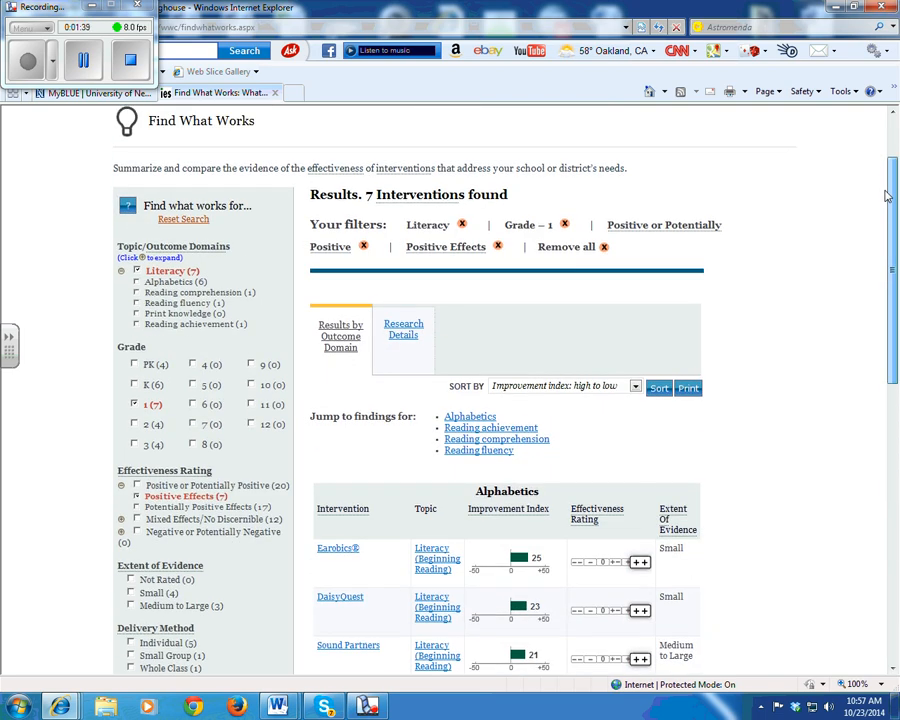
Narrow results to the Reading comprehension outcome, leaving only Sound Partners.
left_click(404, 330)
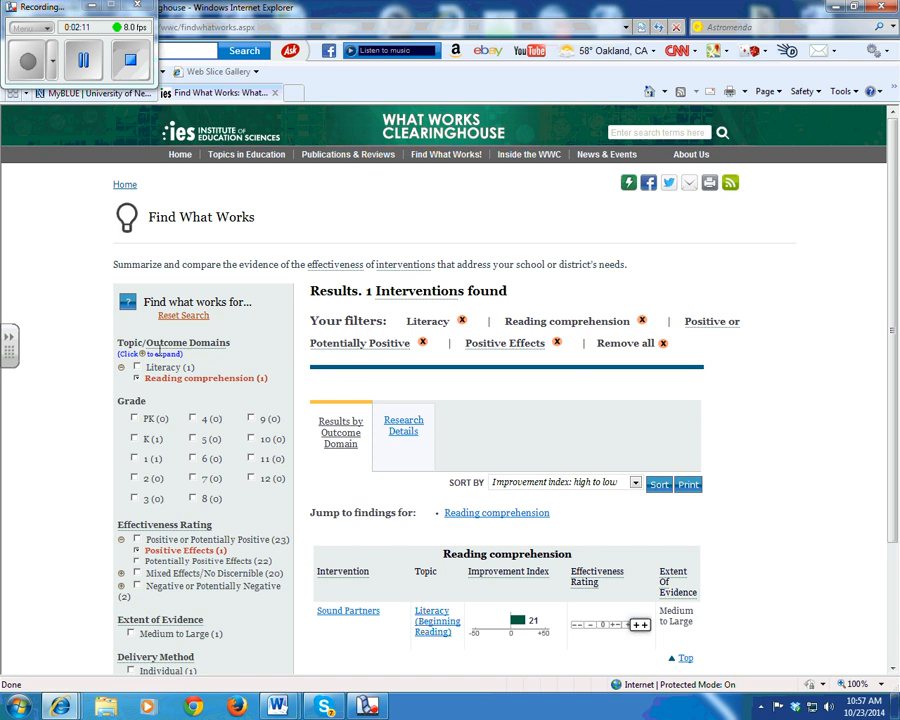
double_click(166, 342)
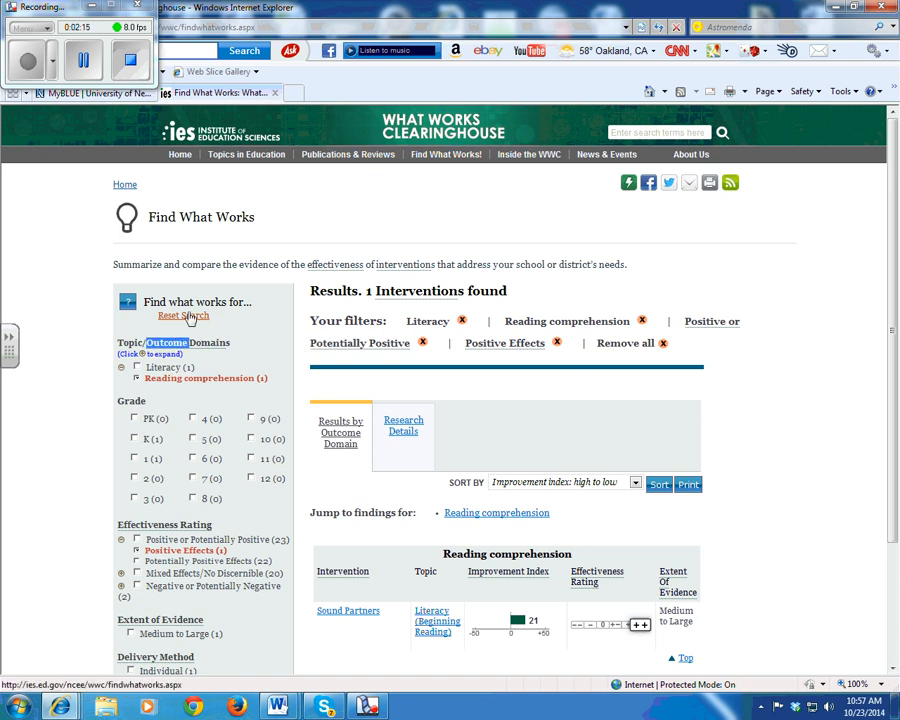
Reset the search and select the Literacy domain again.
left_click(184, 316)
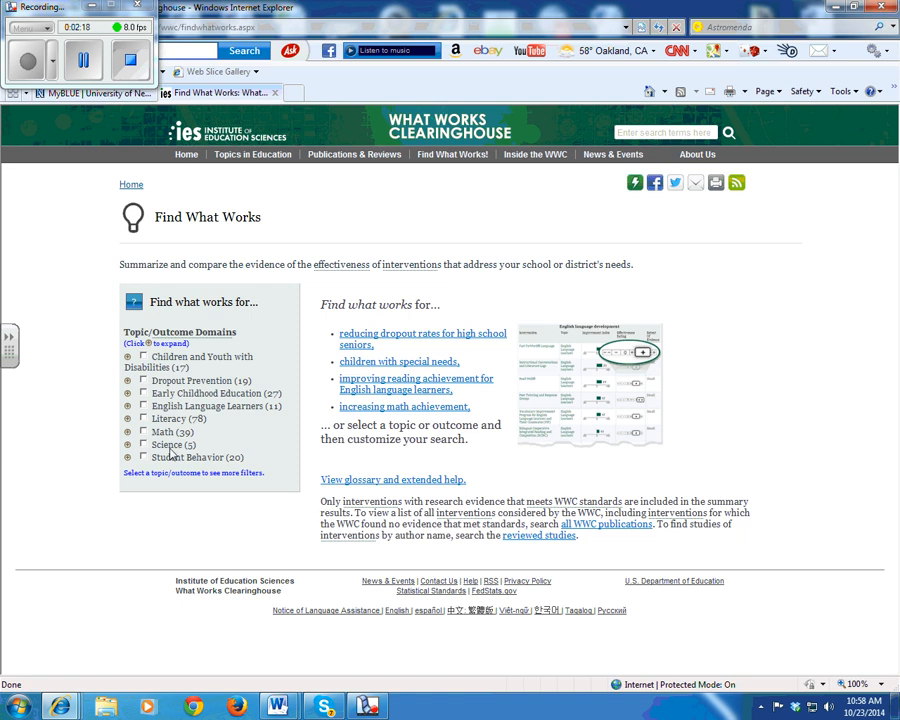
left_click(144, 418)
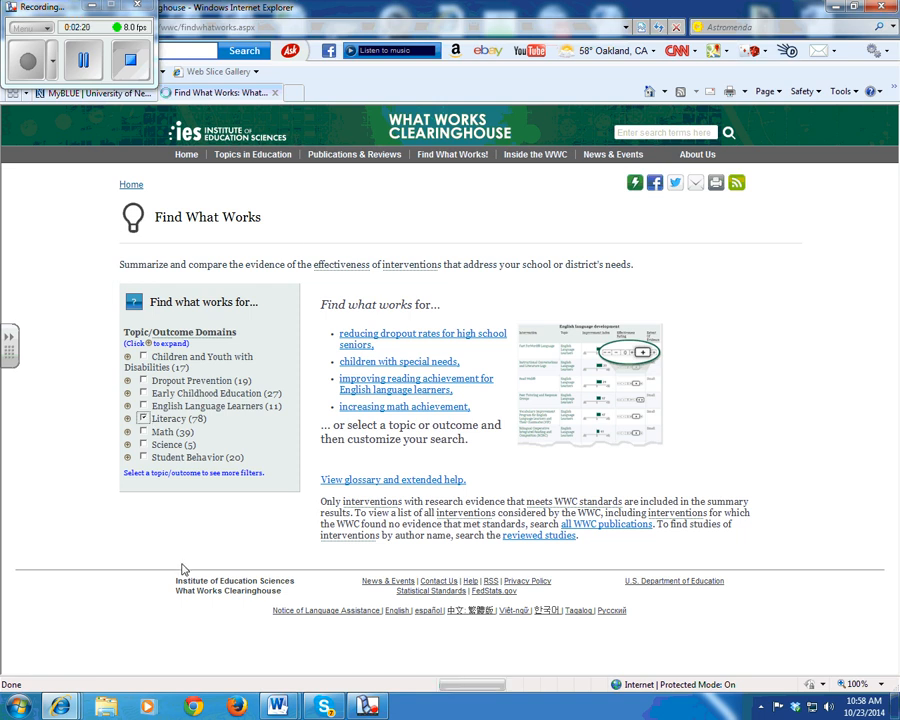
mouse_move(144, 548)
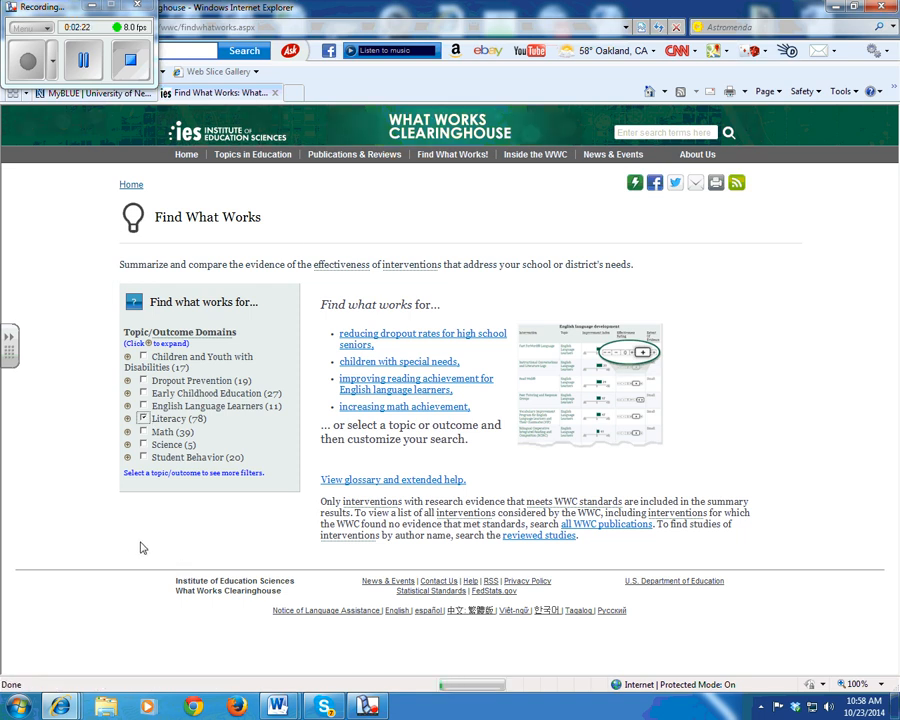
left_click(144, 418)
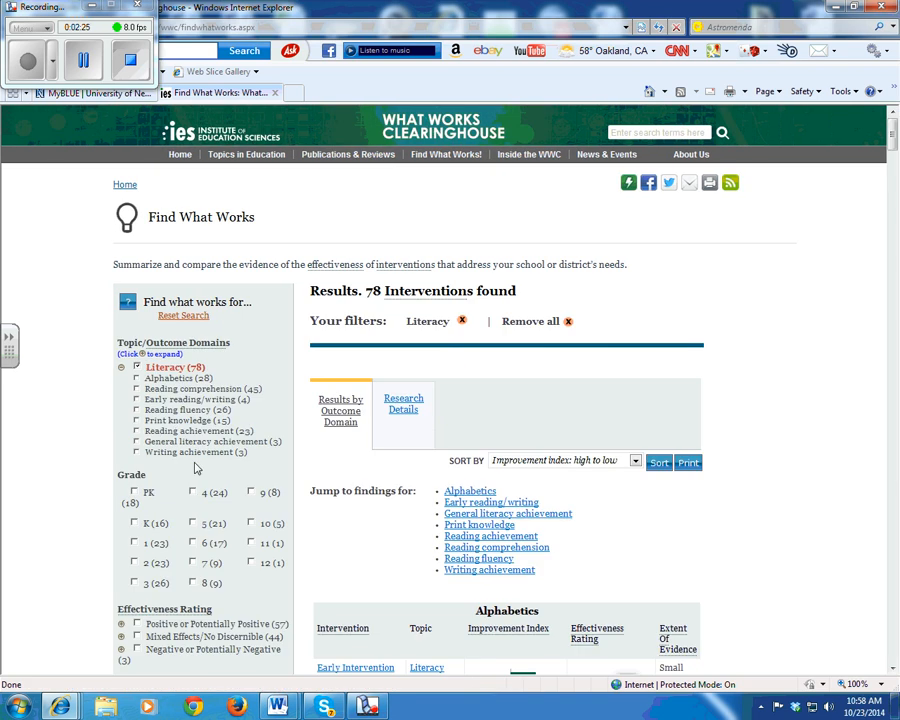
mouse_move(192, 590)
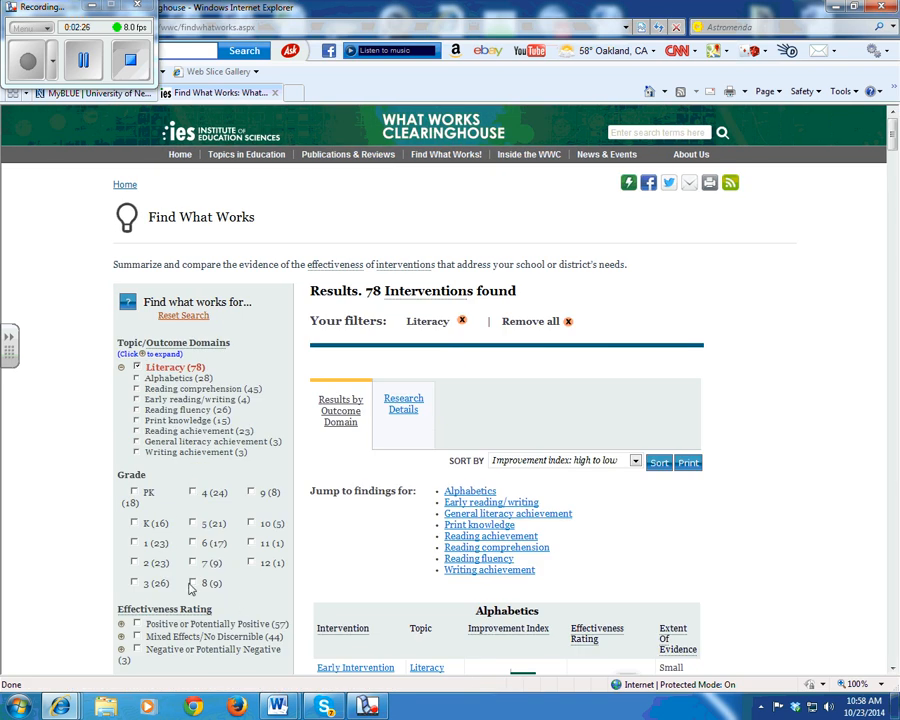
Narrow the Literacy results to Grade 8, leaving 9 interventions, and review them.
left_click(192, 582)
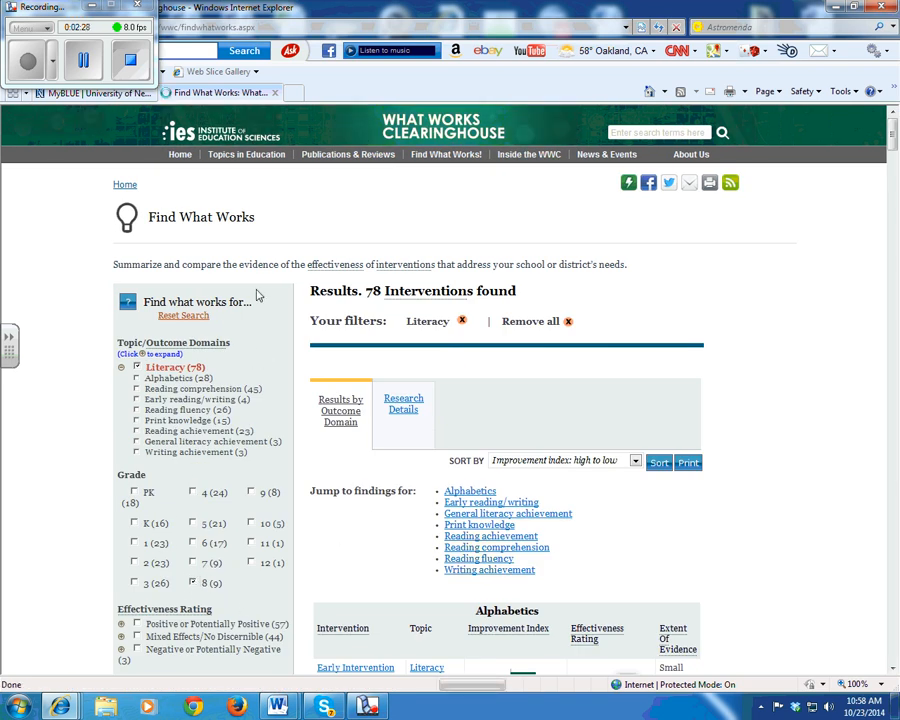
left_click(192, 582)
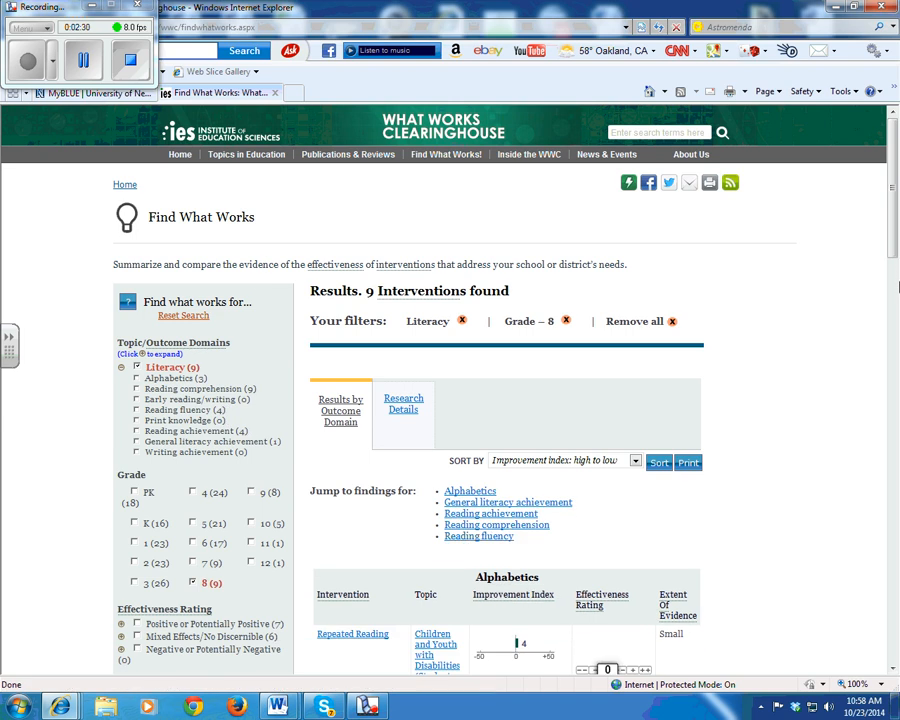
scroll("down", 3)
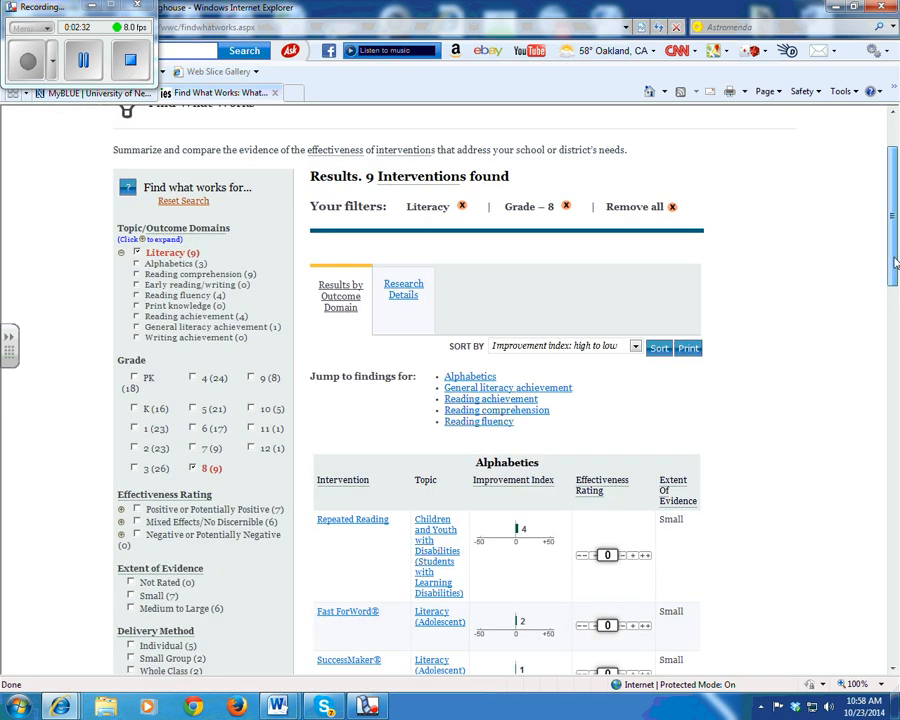
scroll("down", 3)
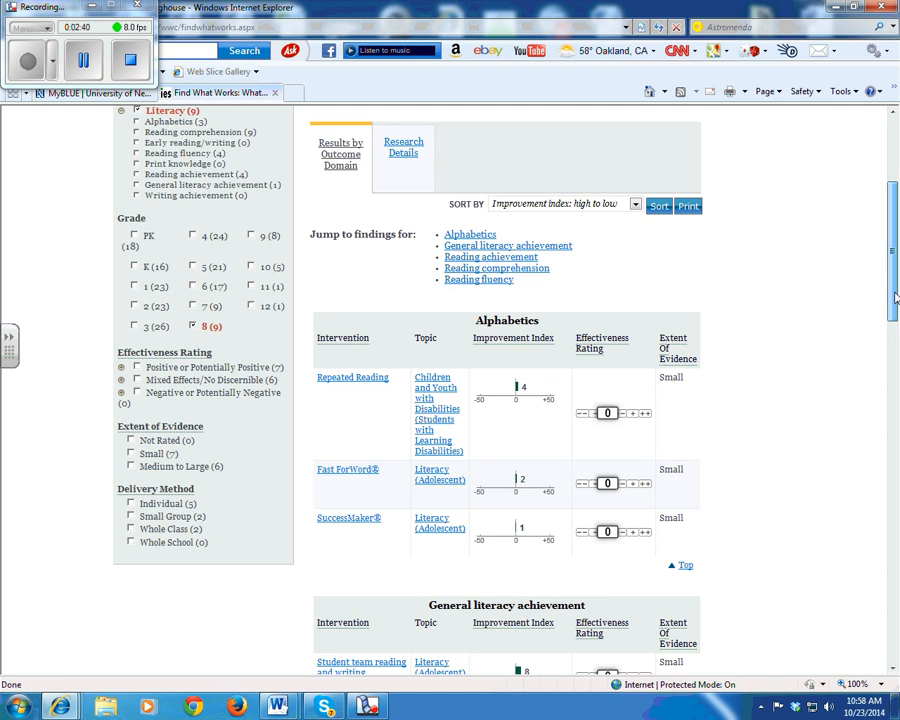
scroll("up", 3)
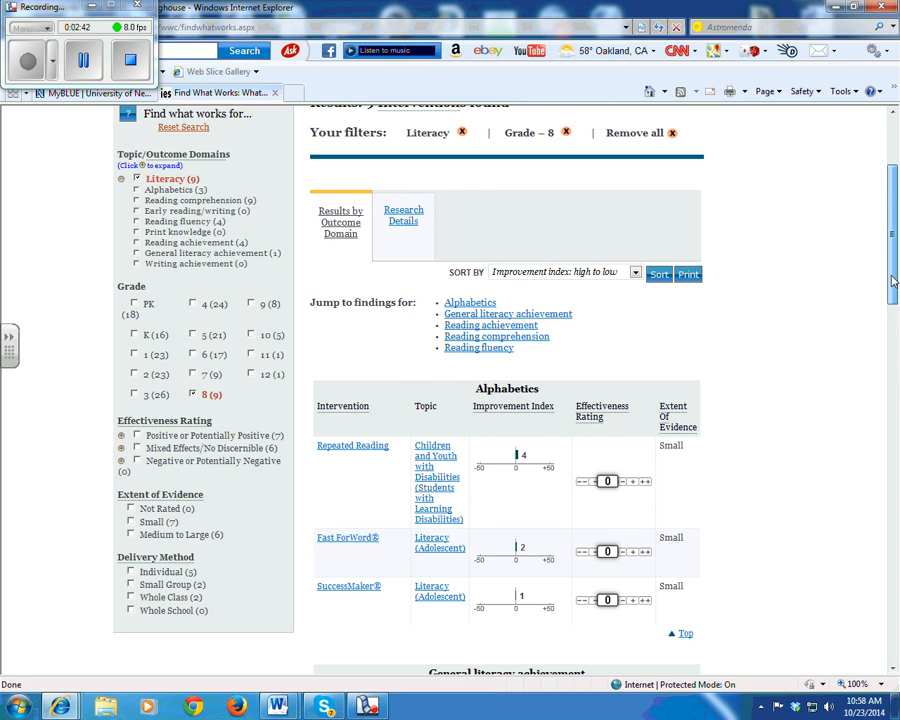
scroll("up", 3)
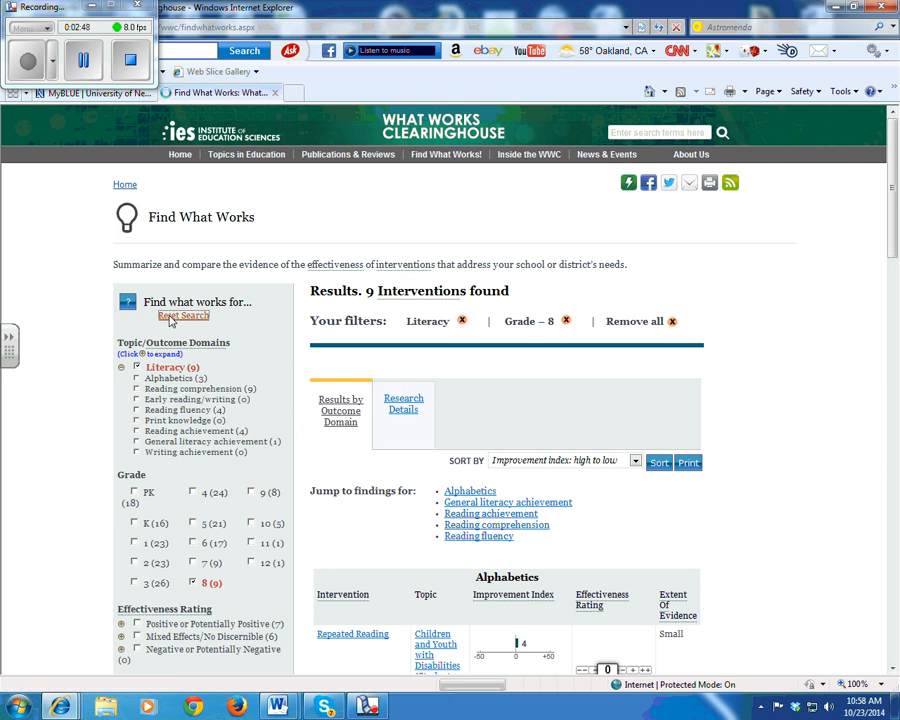
Reset the search and filter to the Math domain at Grade 8.
left_click(184, 316)
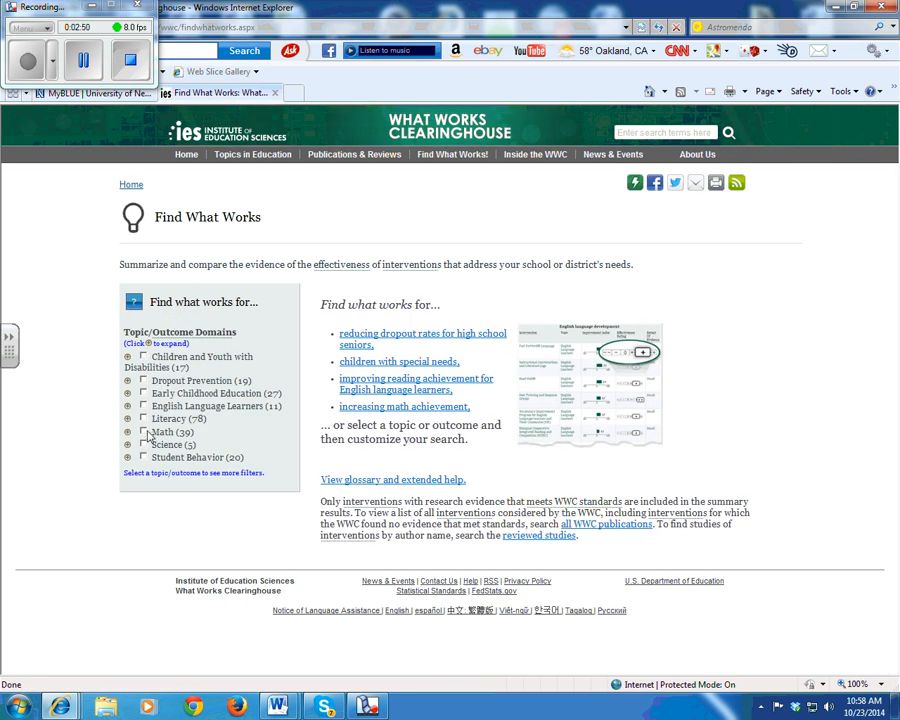
left_click(144, 432)
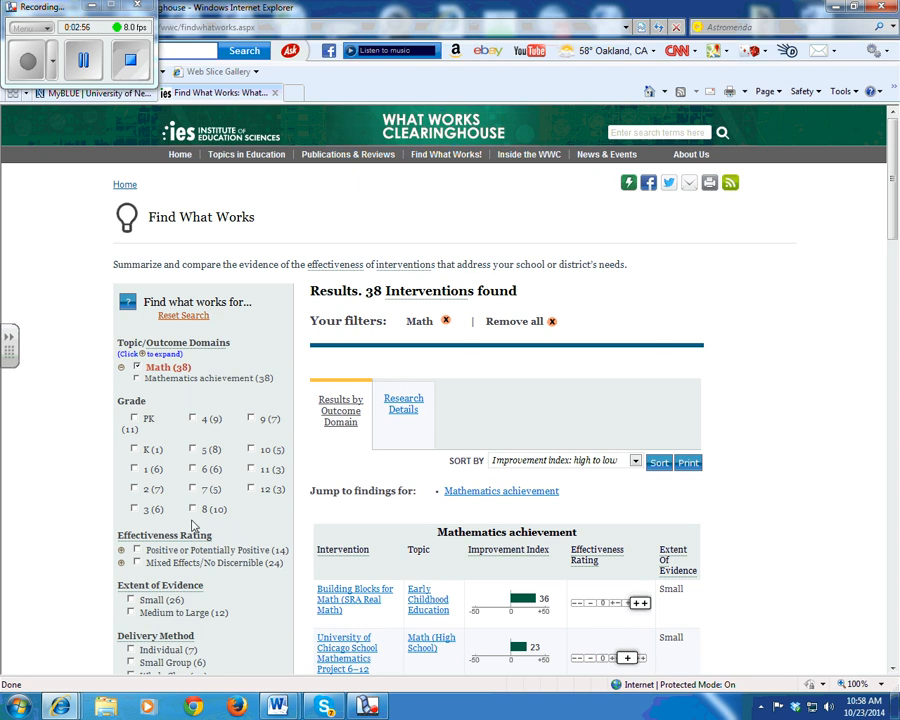
left_click(192, 510)
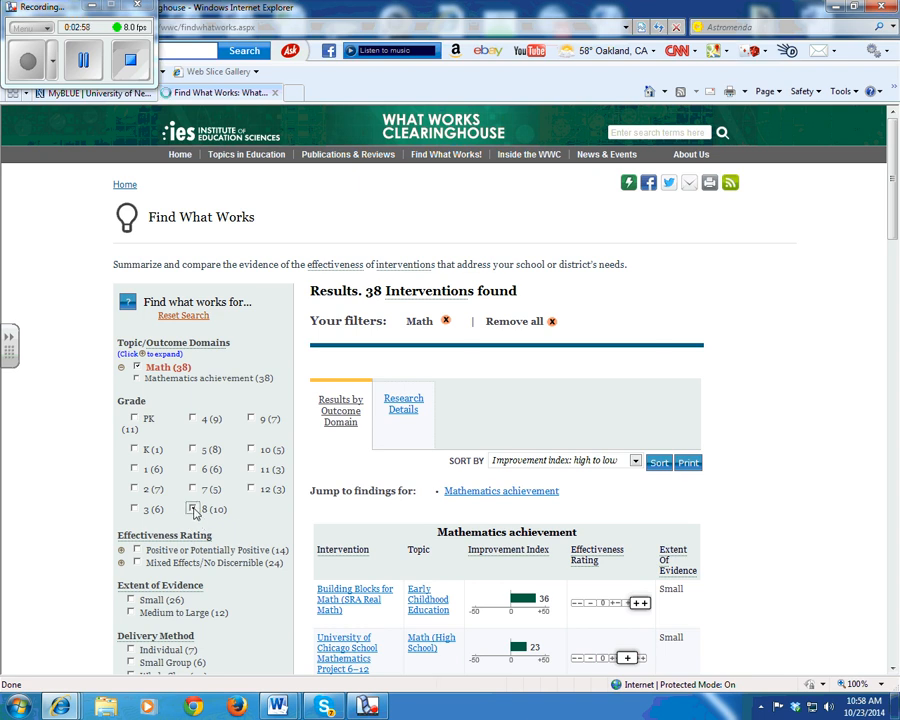
left_click(192, 510)
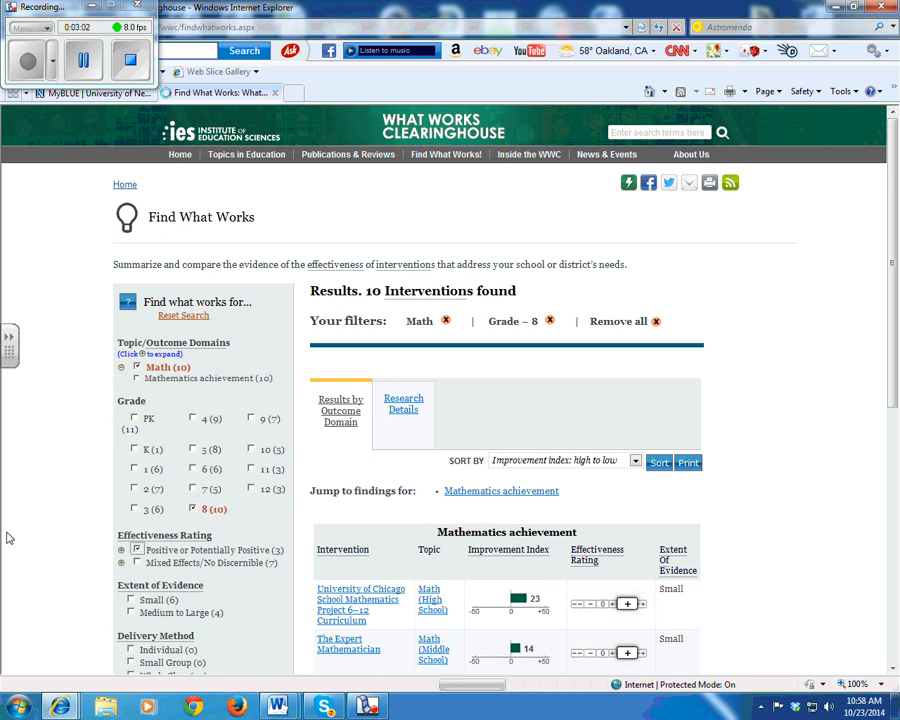
Restrict to Positive Effects, leaving only I CAN Learn Pre-Algebra and Algebra.
left_click(136, 550)
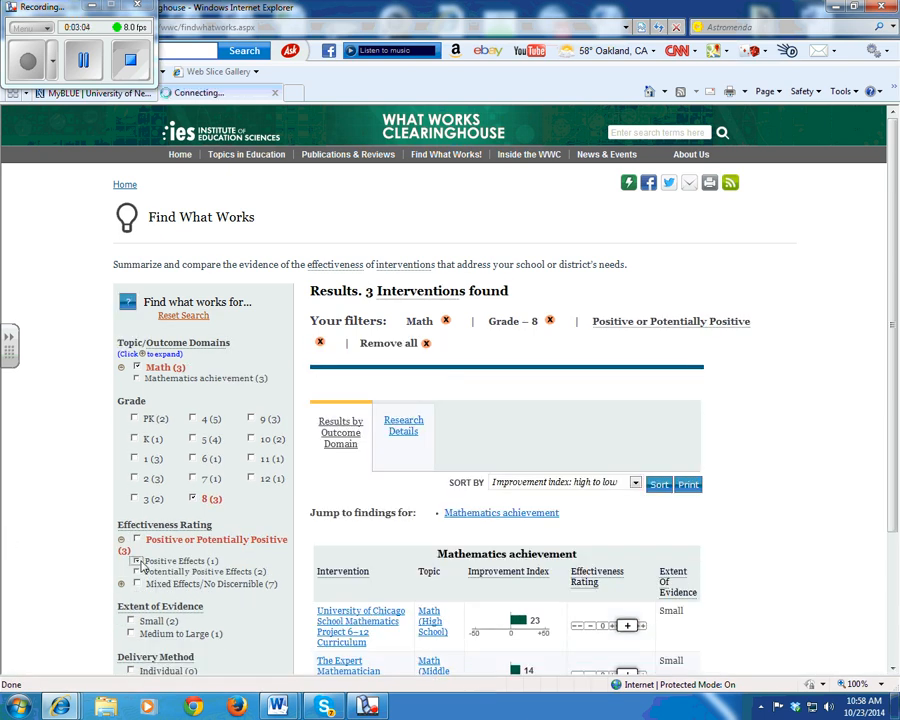
left_click(136, 550)
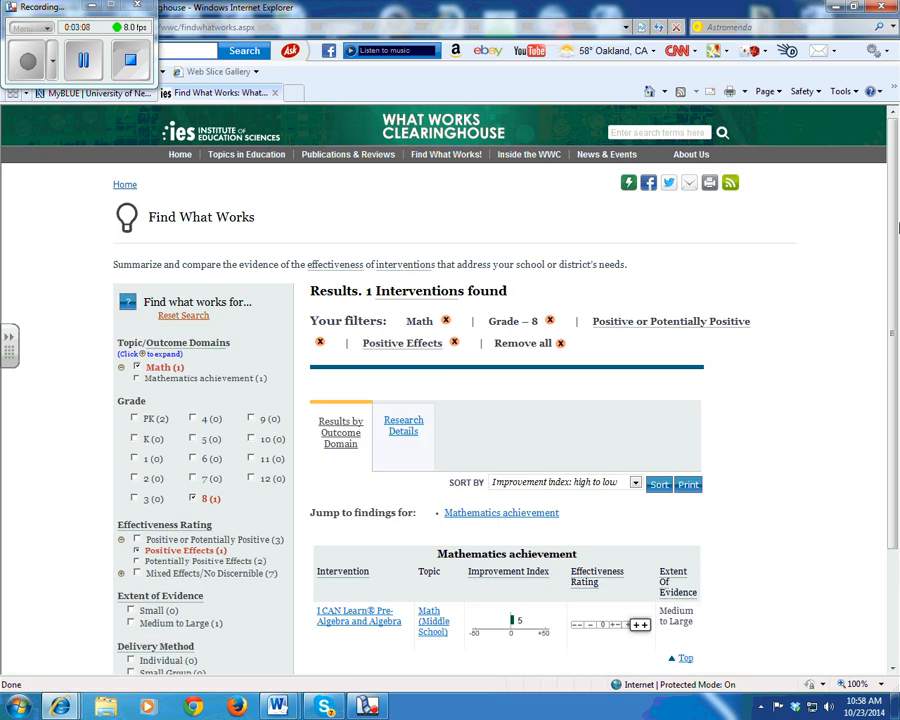
scroll("down", 3)
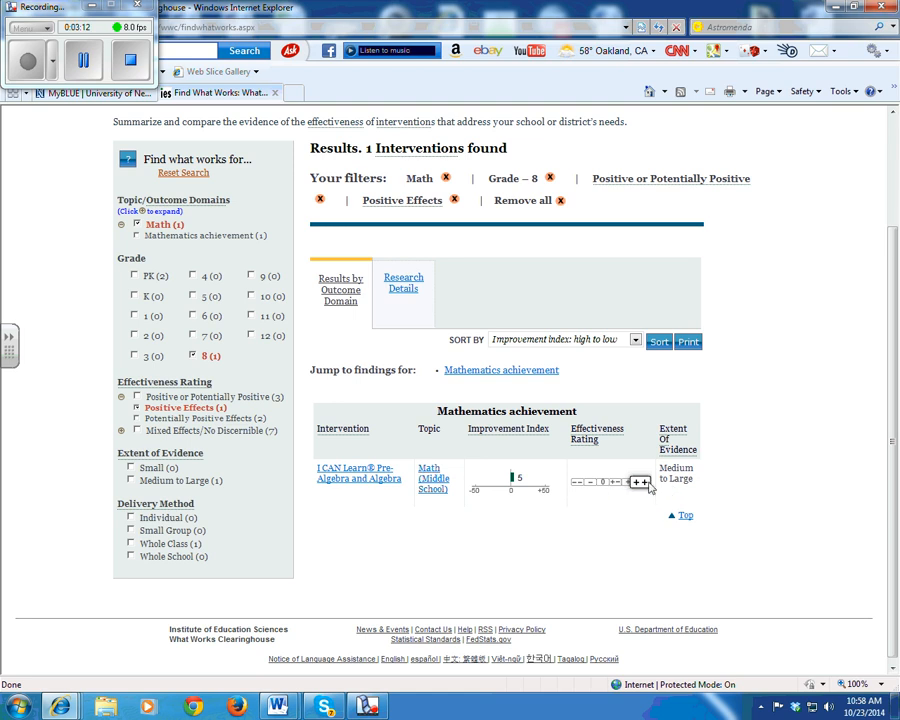
mouse_move(648, 482)
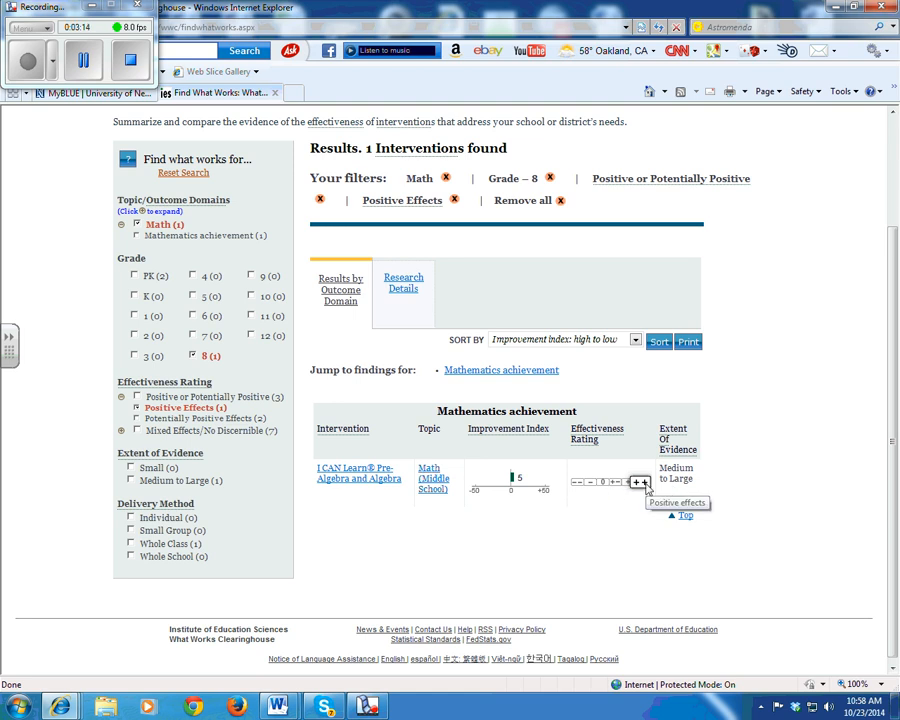
left_click(184, 172)
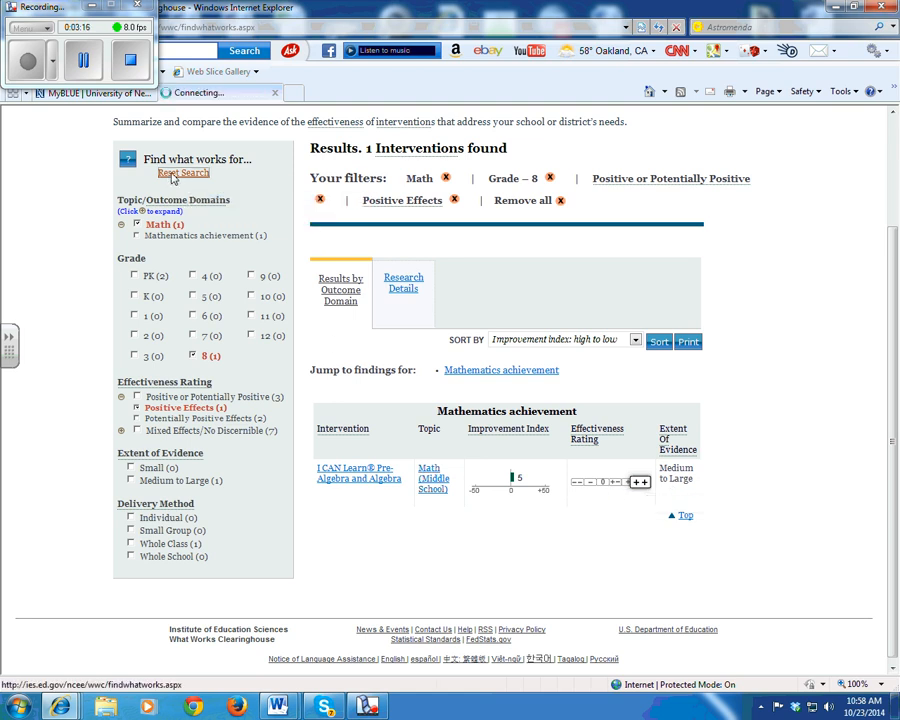
Reset the search to clear all filters and return to the topic/outcome domain list.
left_click(184, 172)
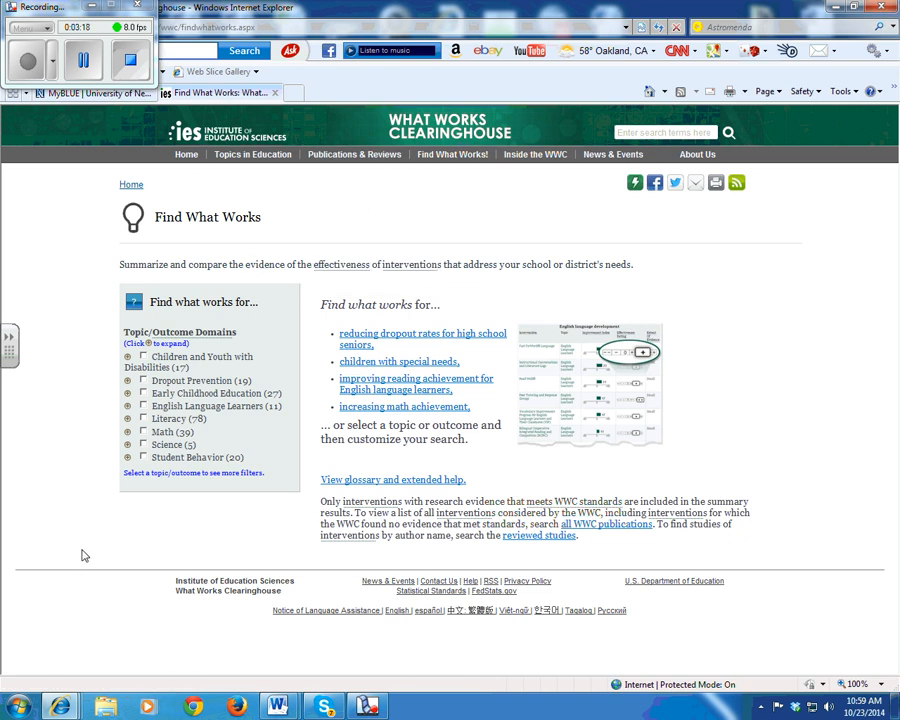
mouse_move(204, 436)
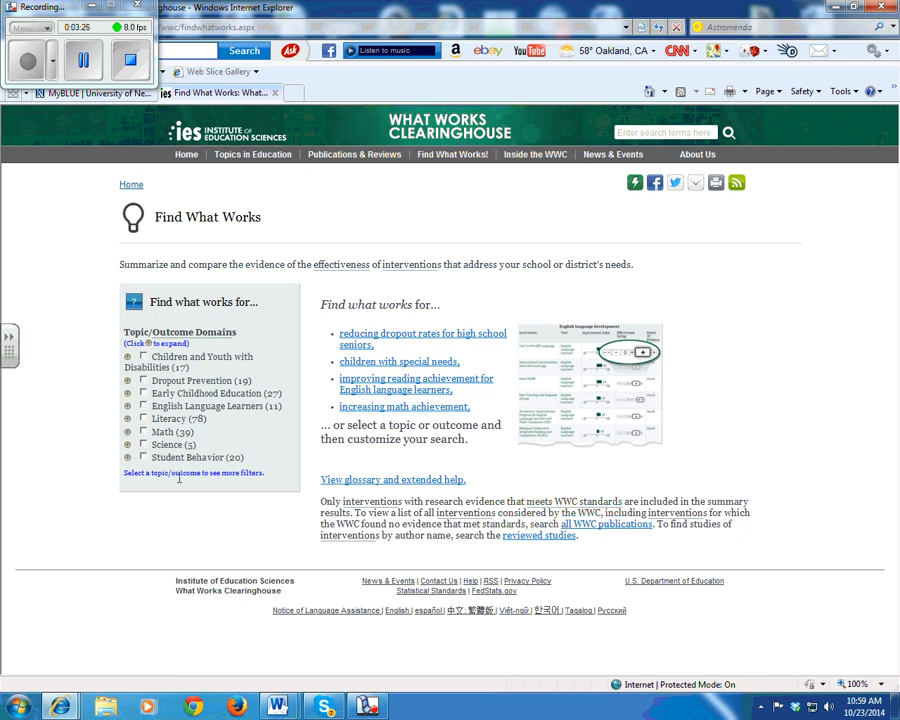
mouse_move(130, 552)
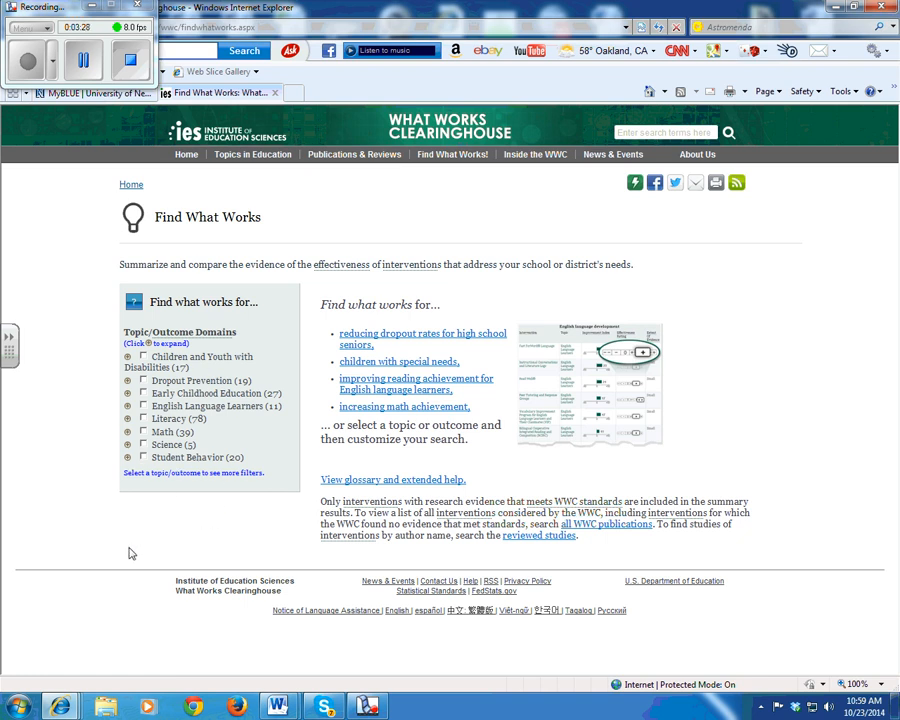
mouse_move(176, 572)
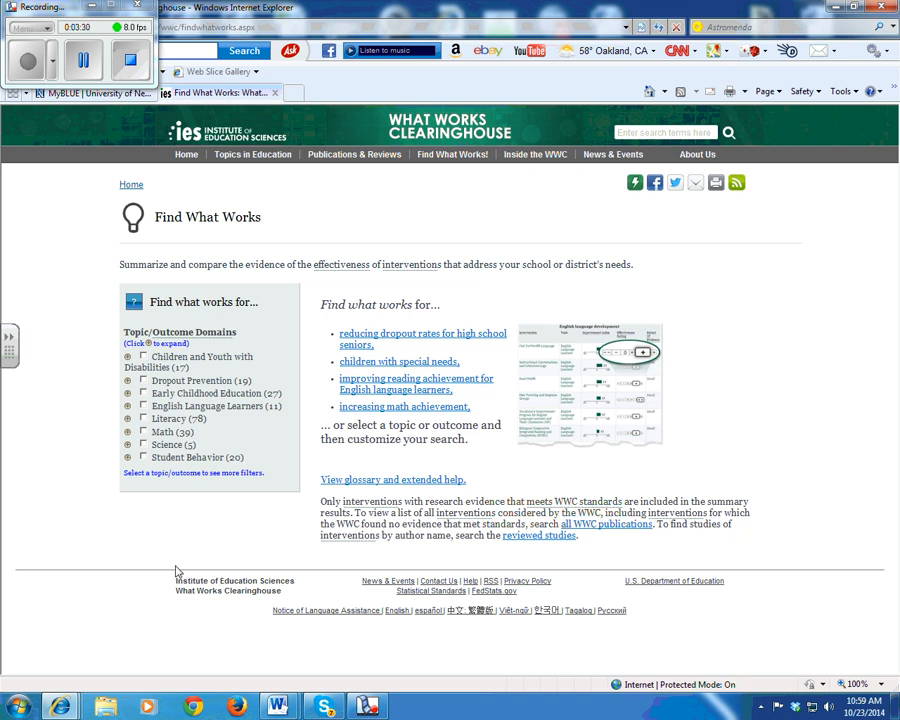
mouse_move(4, 488)
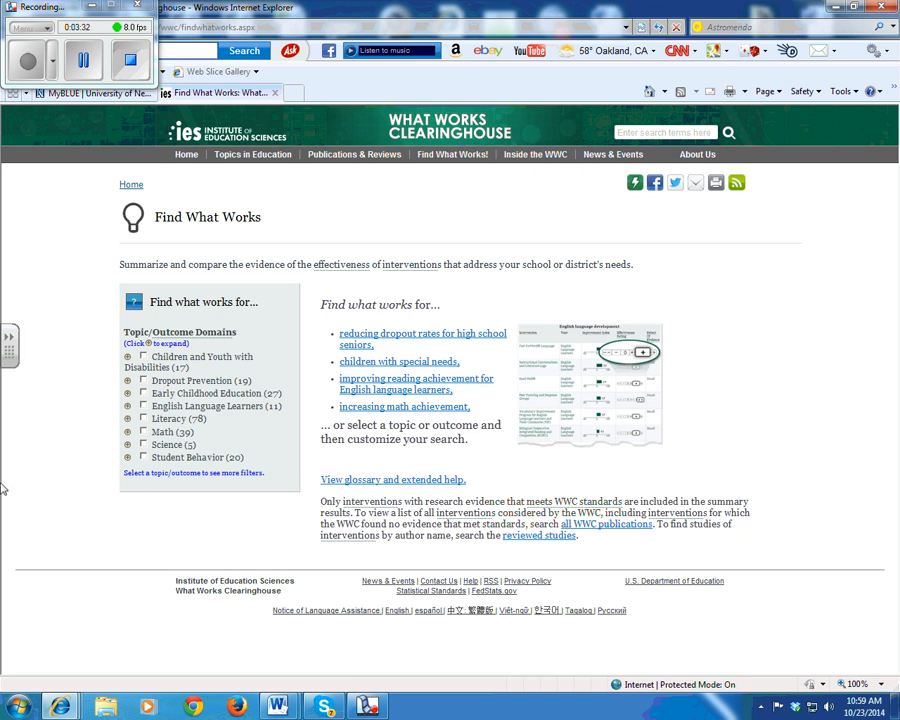
mouse_move(16, 388)
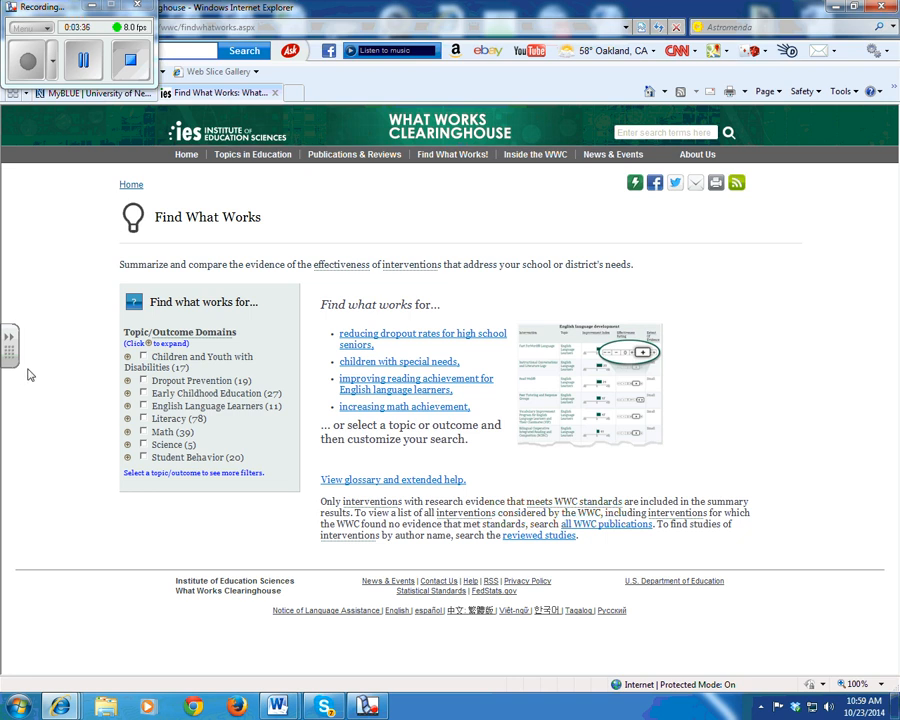
mouse_move(52, 410)
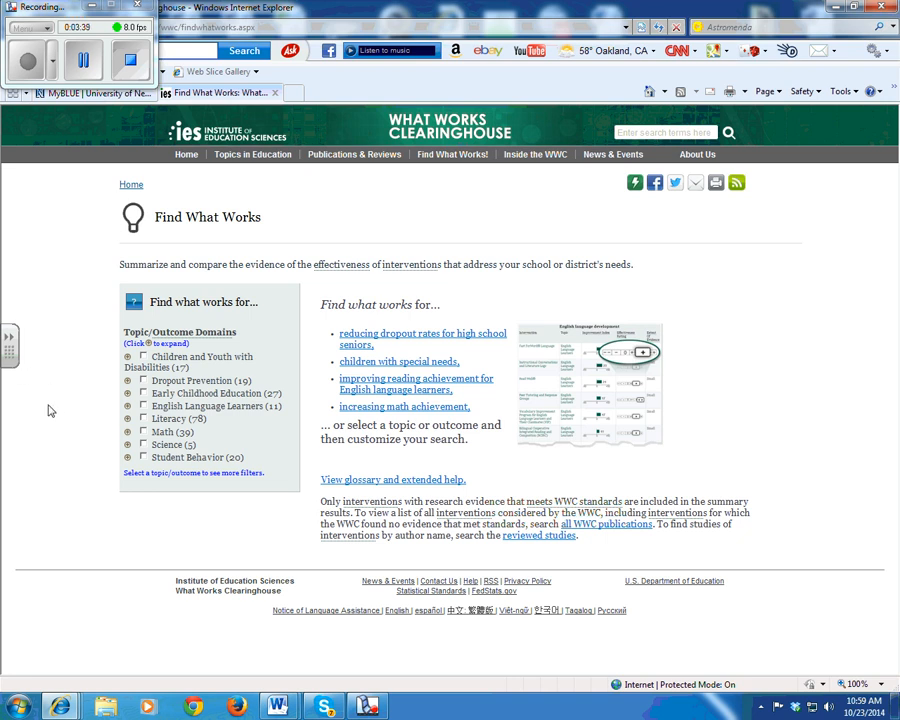